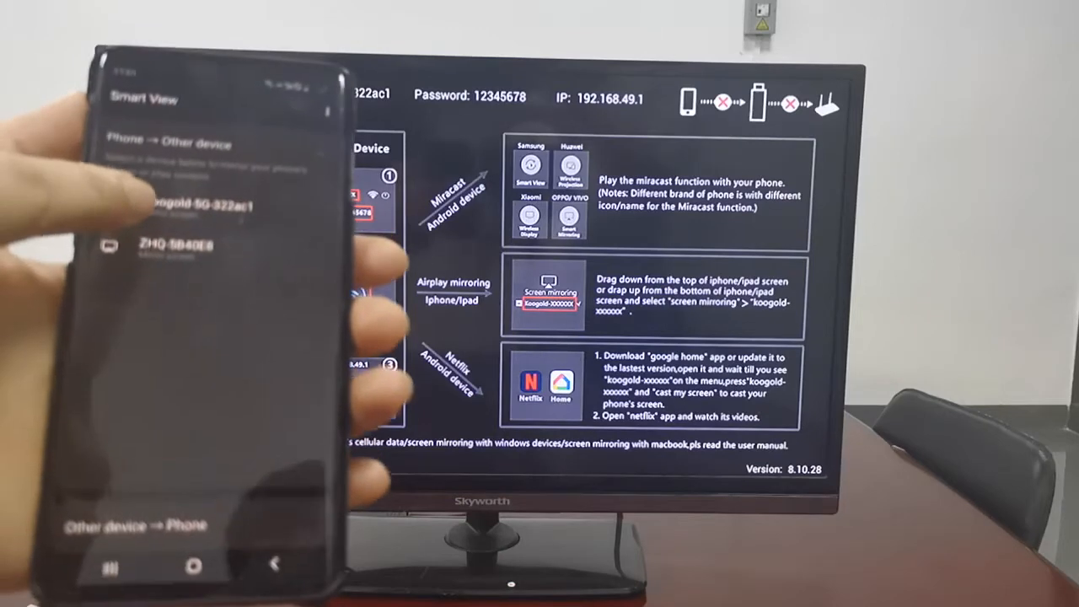
Start mirroring to Koogold-5G-322ac1, then browse the Google apps folder to test the mirror
{"action": "left_click", "coordinate": [199, 206]}
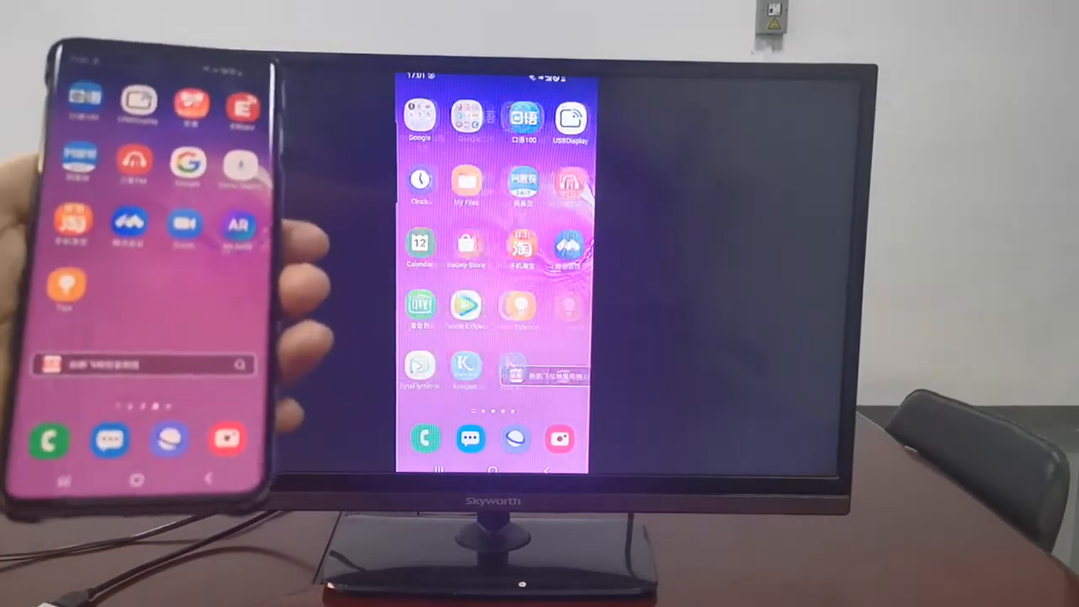
{"action": "left_click", "coordinate": [418, 118]}
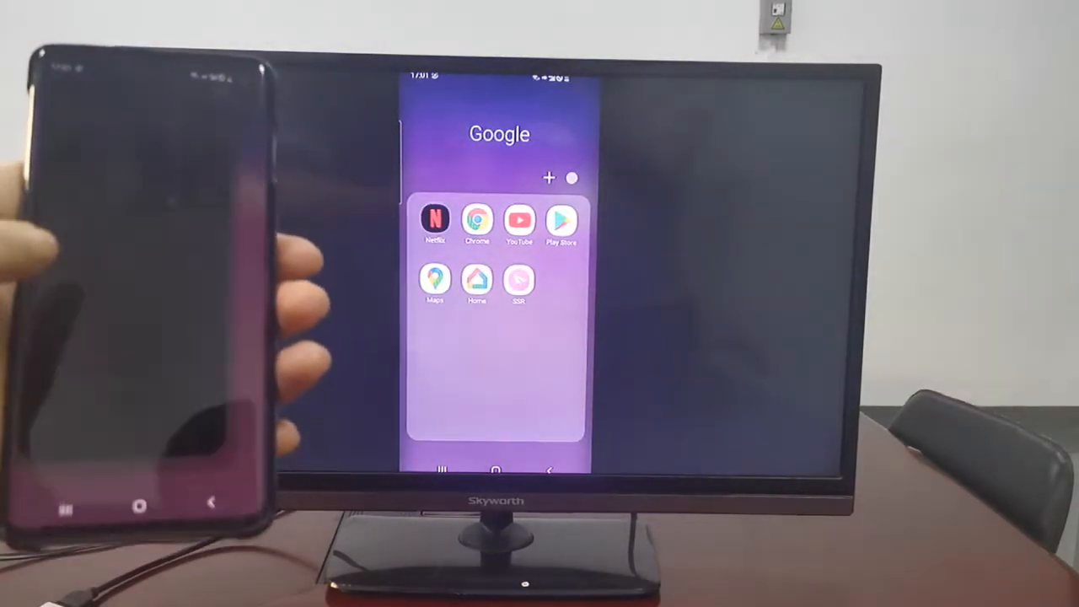
{"action": "left_click", "coordinate": [434, 219]}
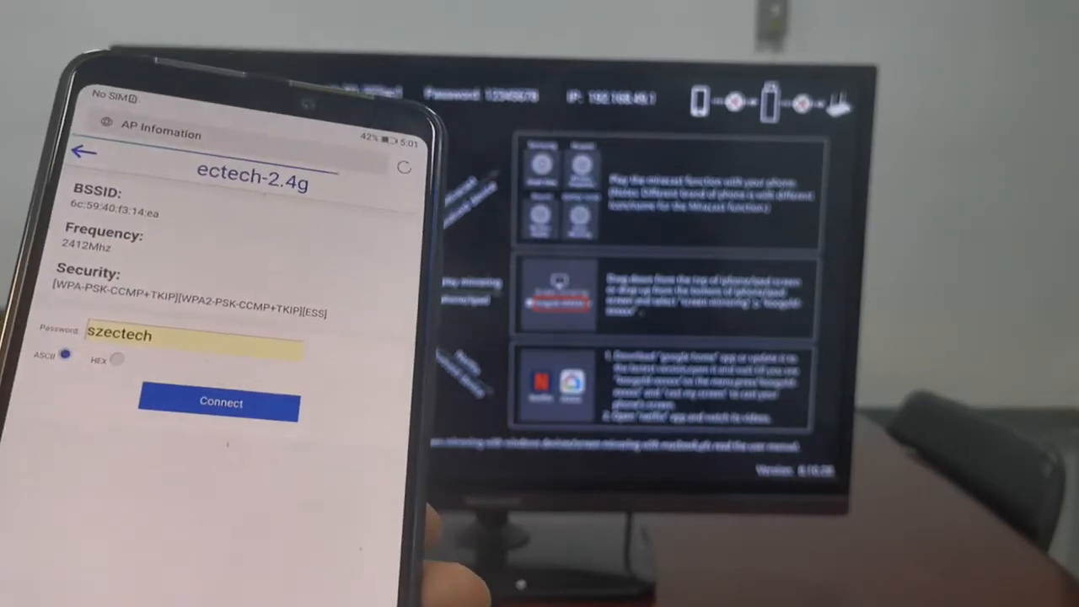
Connect the dongle to the ectech-2.4g Wi-Fi network with the entered password
{"action": "left_click", "coordinate": [221, 401]}
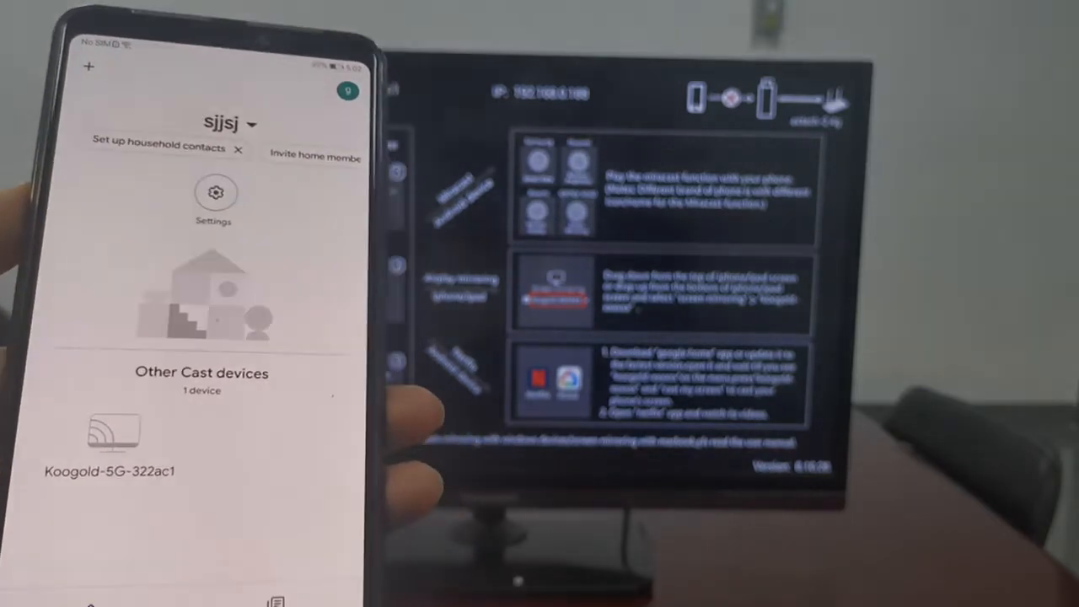
Select Koogold-5G-322ac1 under Other Cast devices to reach its playback controls
{"action": "left_click", "coordinate": [109, 438]}
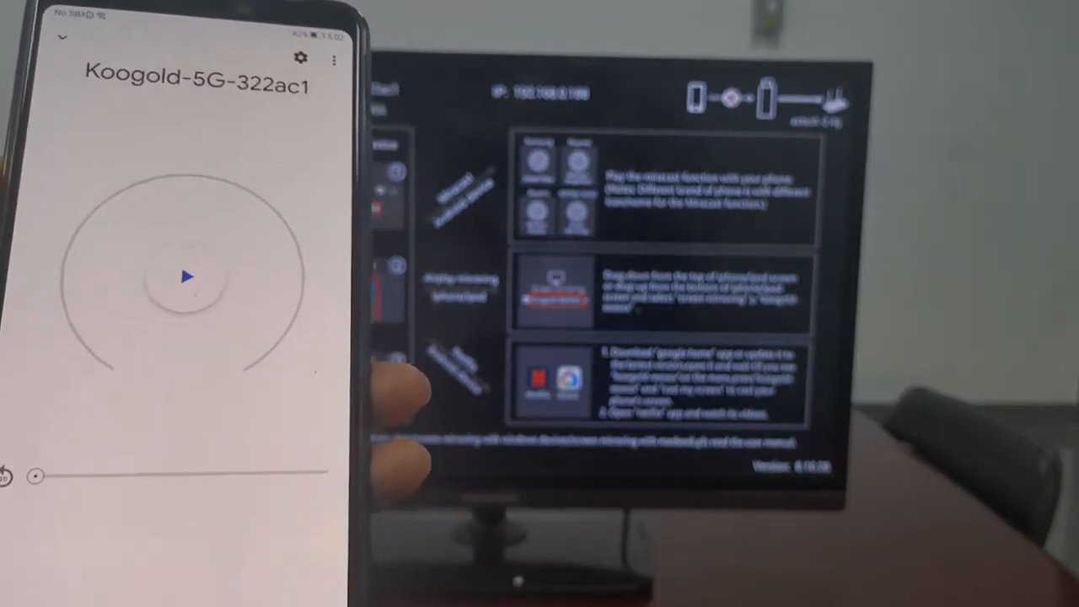